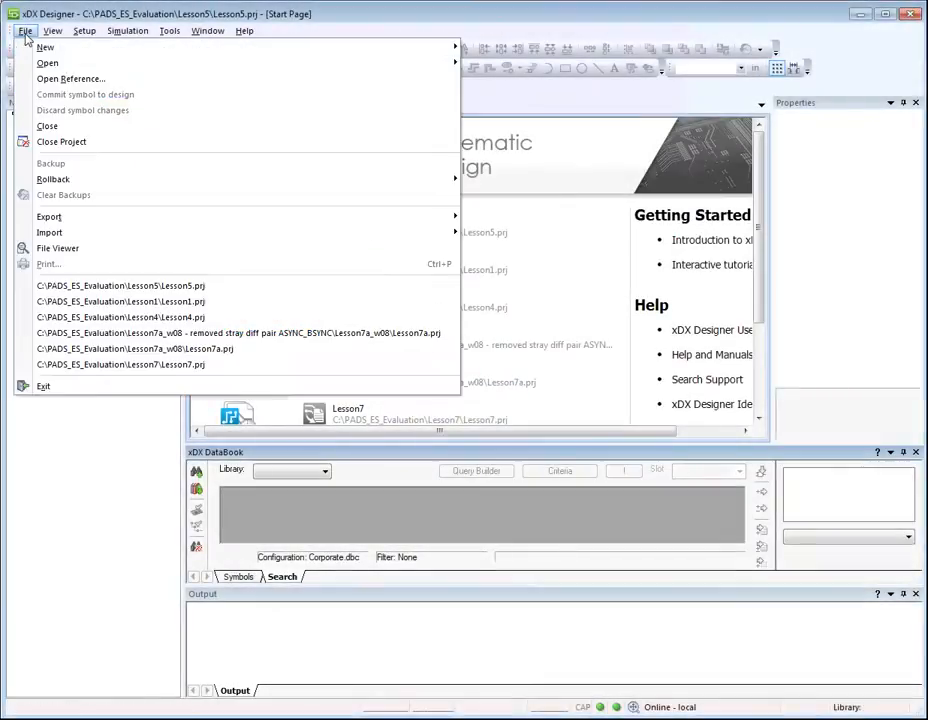
{"action": "mouse_move", "coordinate": [45, 47]}
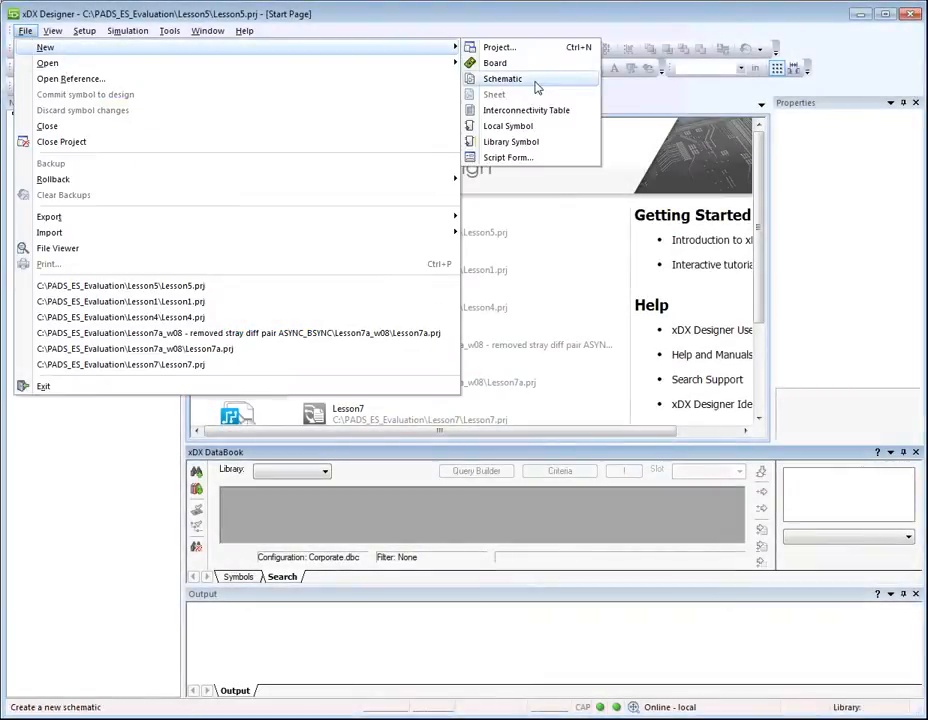
Add a new schematic to Lesson5 and rename Schematic1 to Logic_DanitTopaz
{"action": "left_click", "coordinate": [502, 78]}
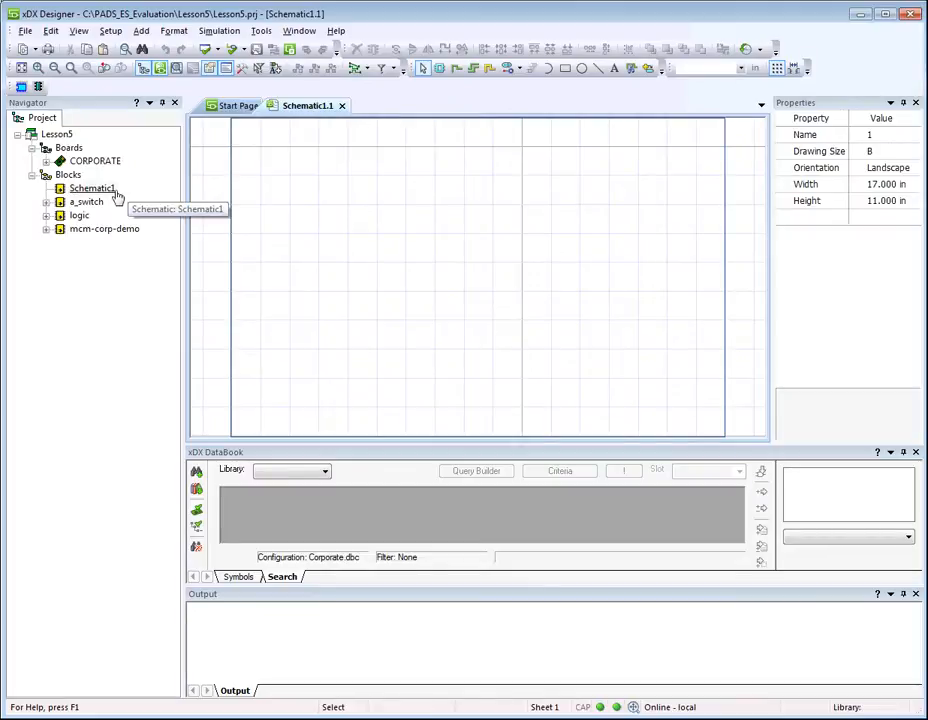
{"action": "right_click", "coordinate": [92, 188]}
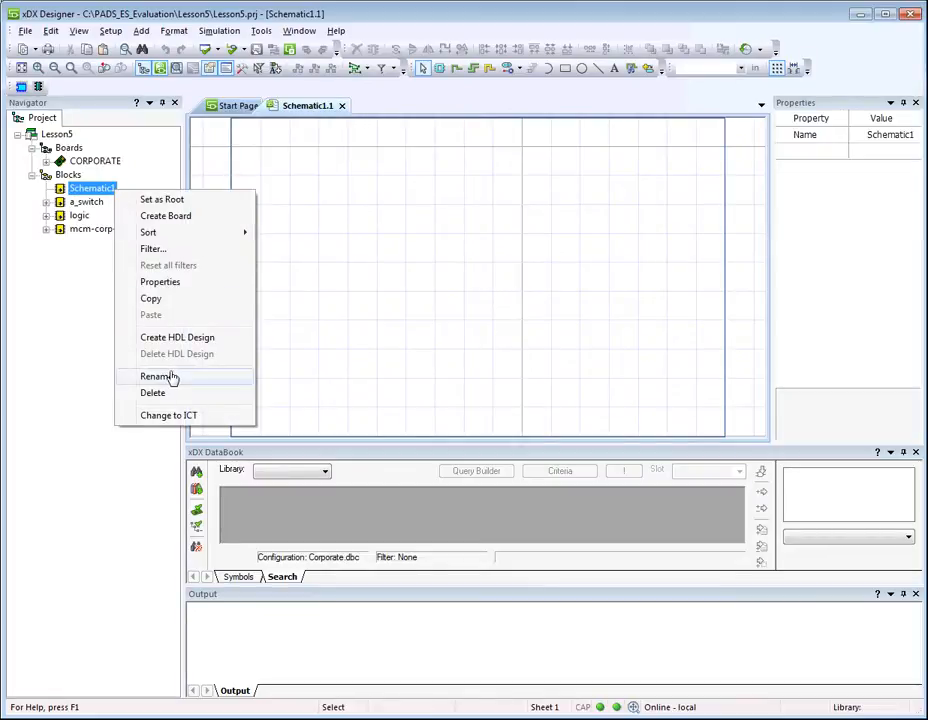
{"action": "left_click", "coordinate": [157, 376]}
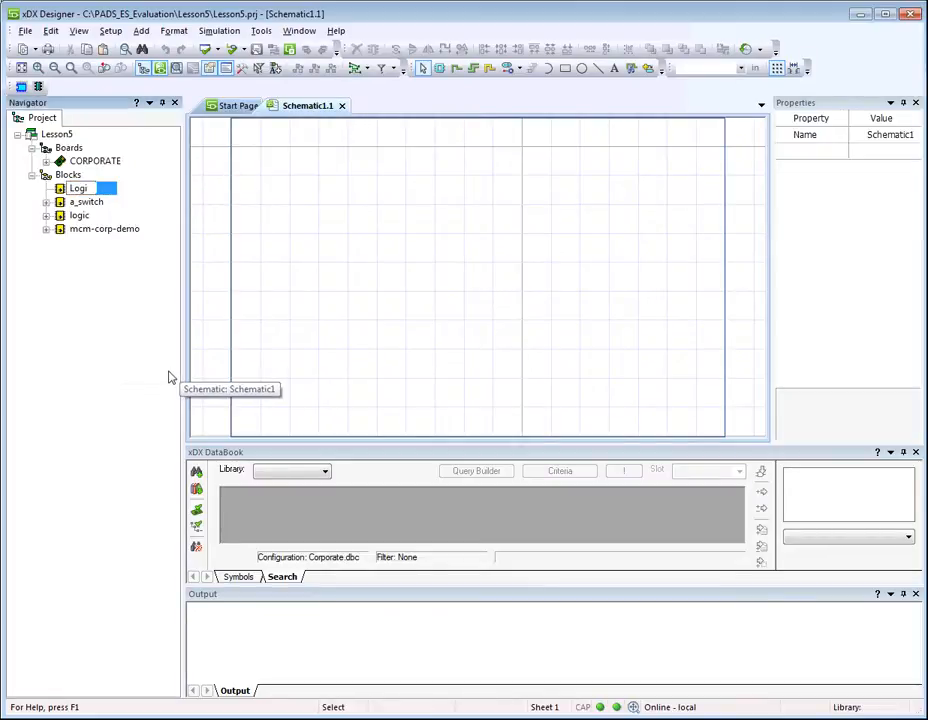
{"action": "type", "text": "Logic_Danit"}
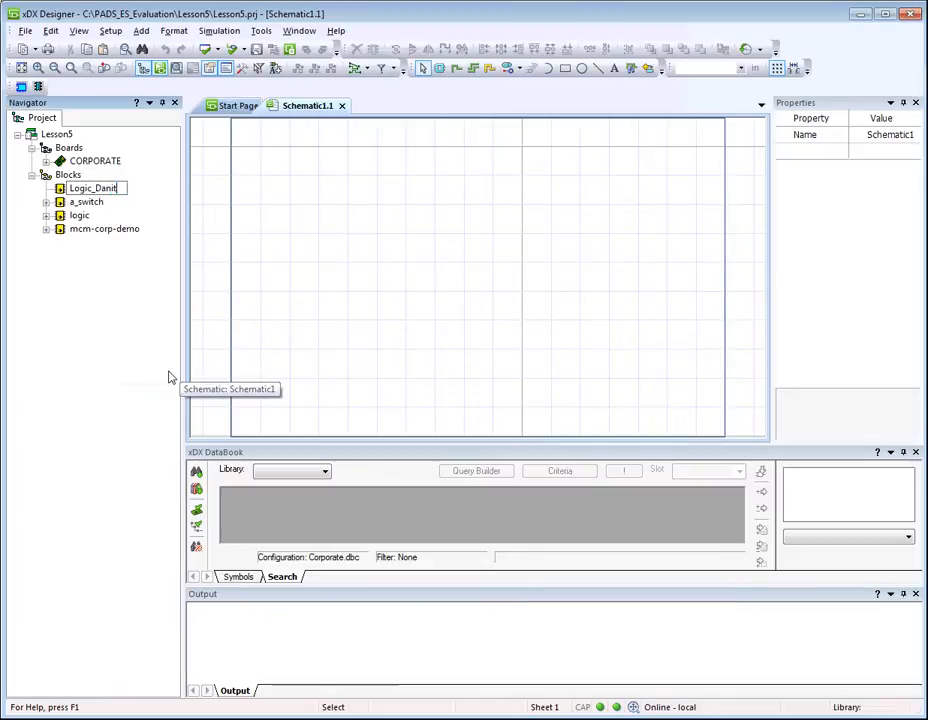
{"action": "type", "text": "Topaz"}
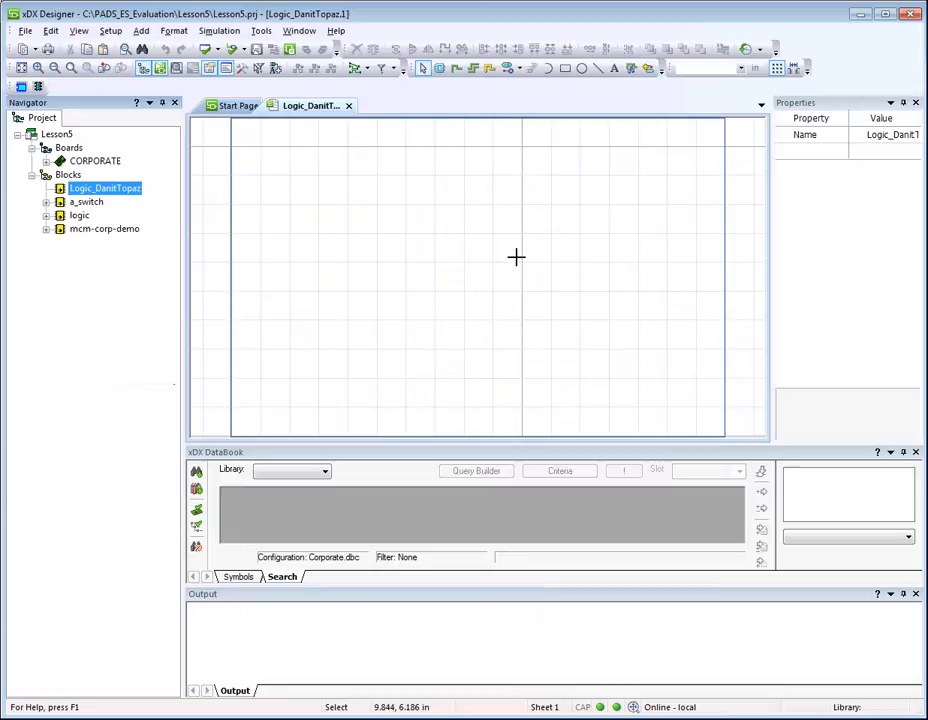
Insert a title-block border onto the blank sheet
{"action": "right_click", "coordinate": [517, 258]}
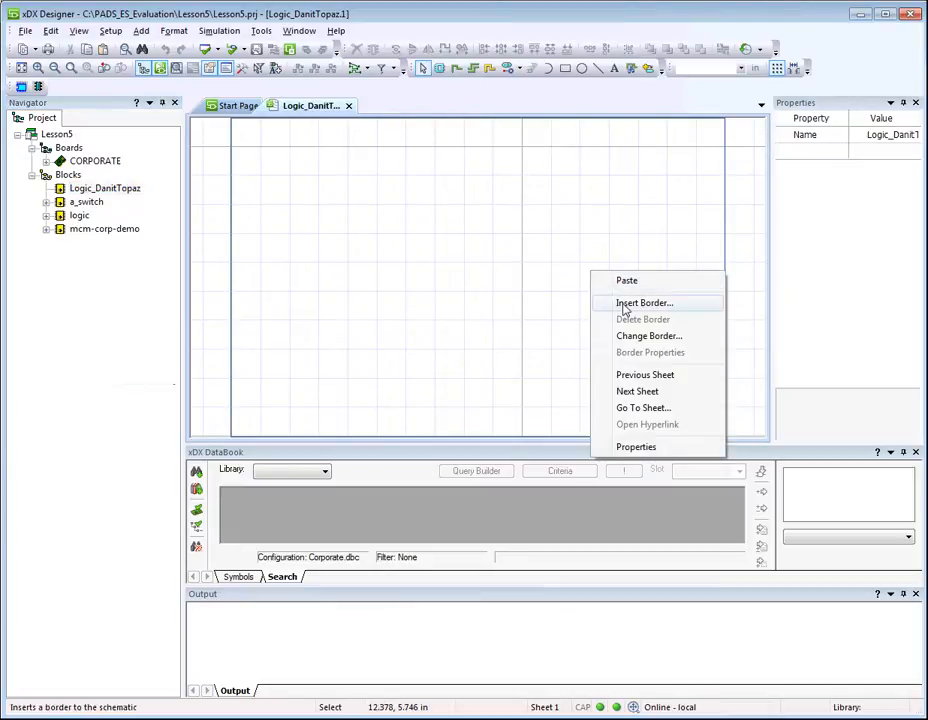
{"action": "left_click", "coordinate": [644, 303]}
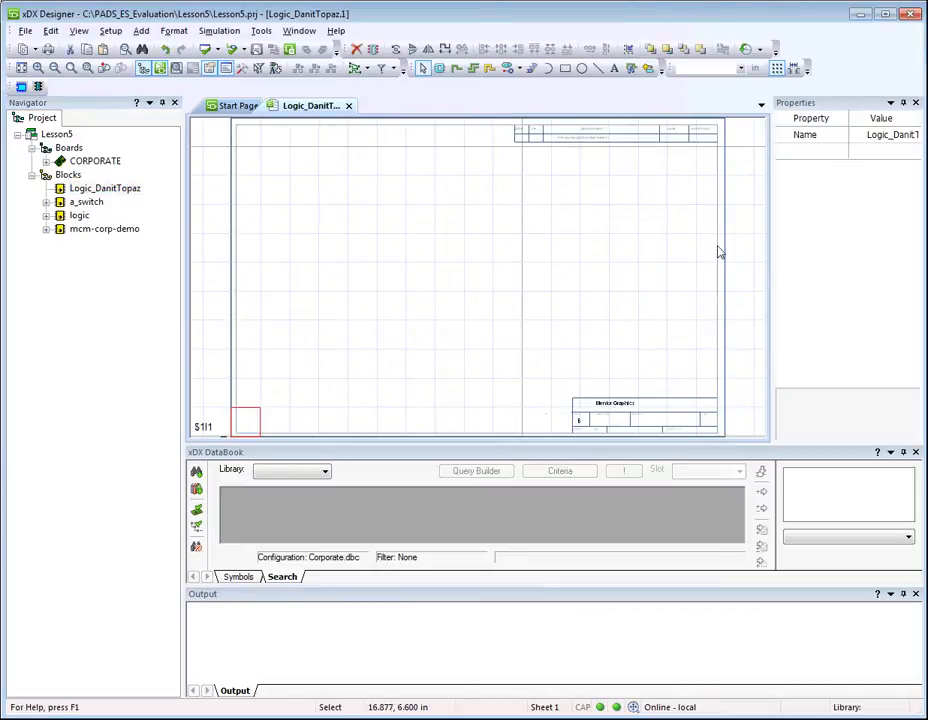
{"action": "left_click", "coordinate": [912, 151]}
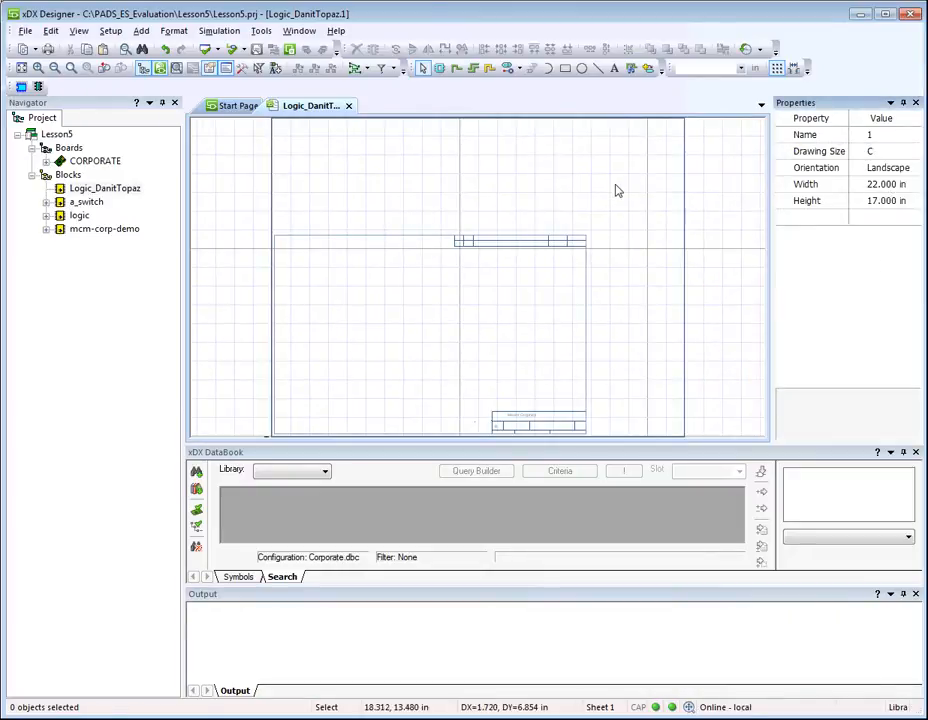
Change the sheet border to the C-size csheet.1 border symbol
{"action": "right_click", "coordinate": [617, 190]}
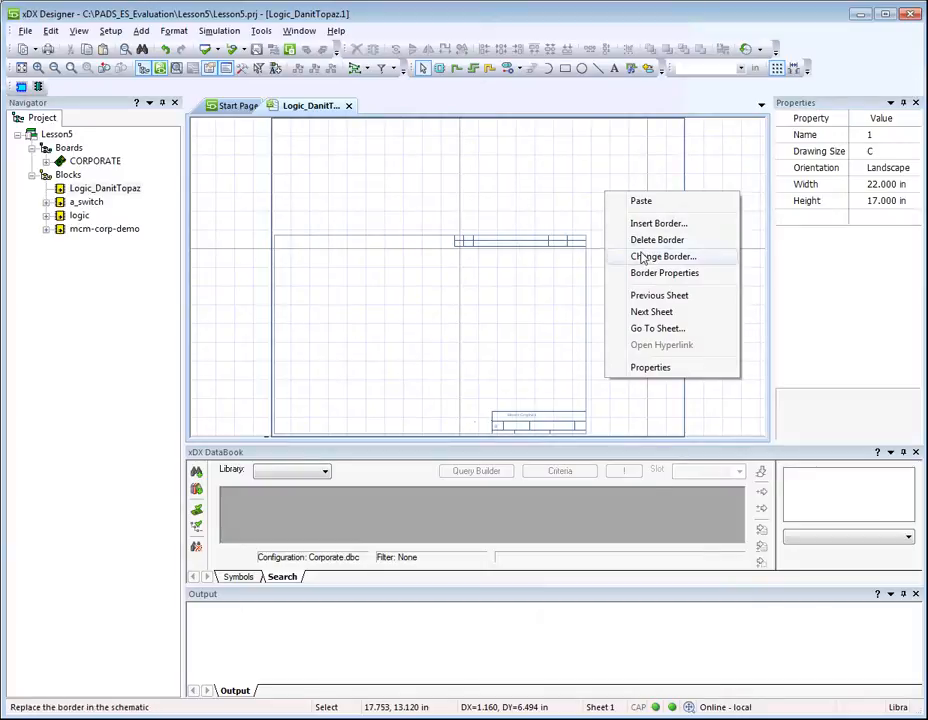
{"action": "left_click", "coordinate": [663, 256]}
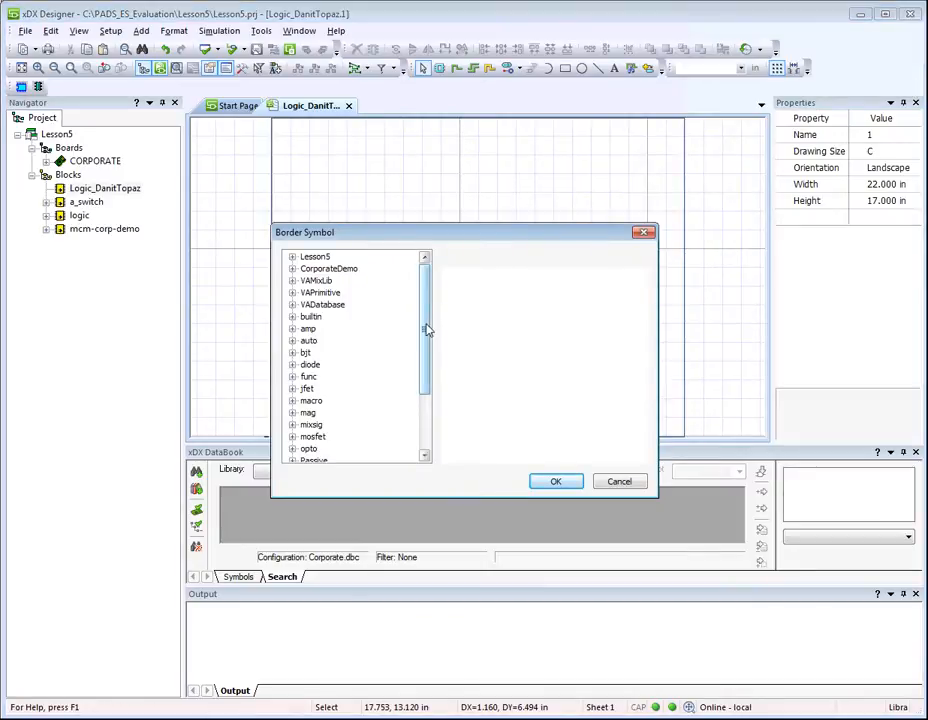
{"action": "scroll", "scroll_direction": "down", "scroll_amount": 3}
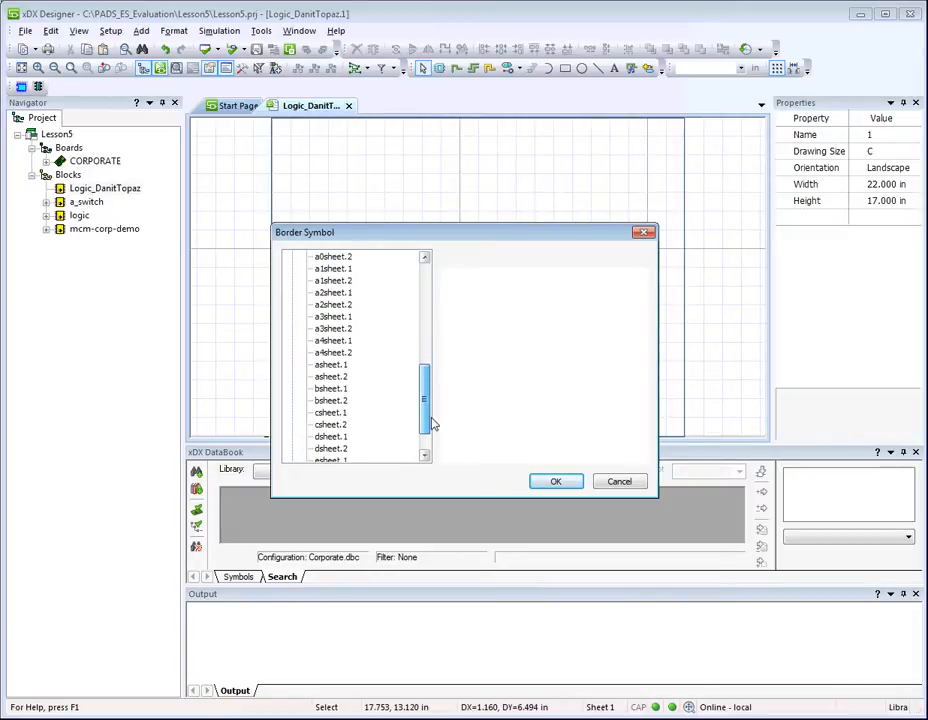
{"action": "left_click", "coordinate": [331, 412]}
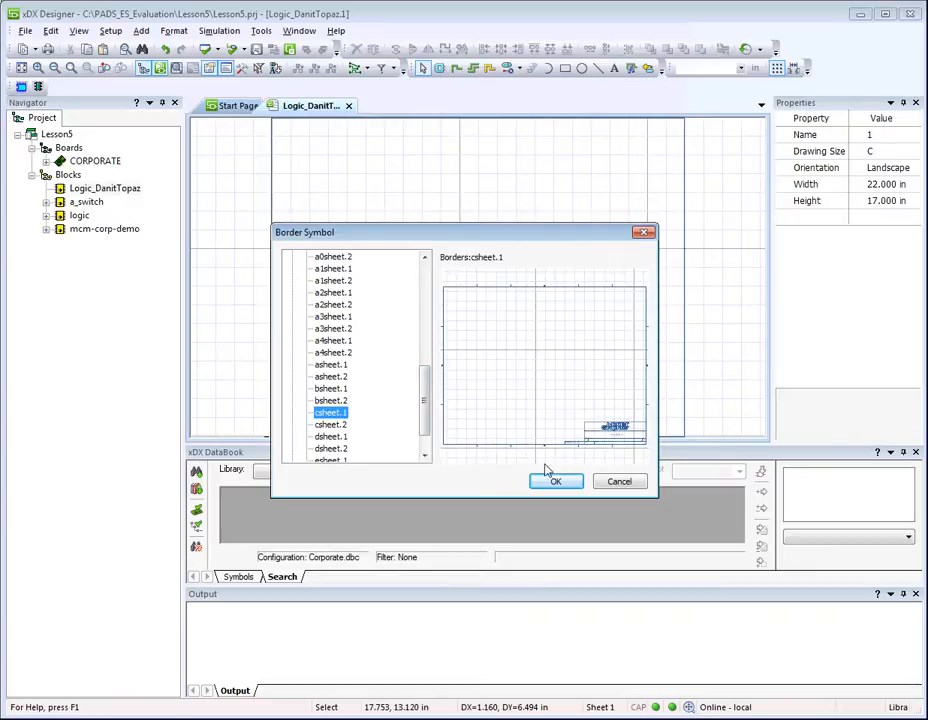
{"action": "left_click", "coordinate": [555, 481]}
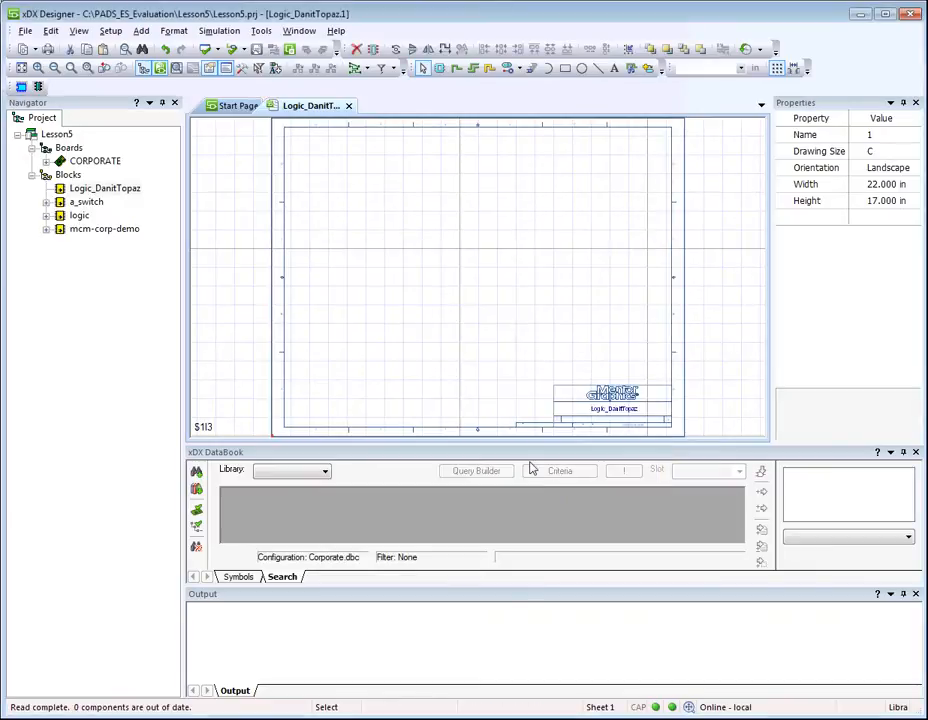
{"action": "mouse_move", "coordinate": [387, 477]}
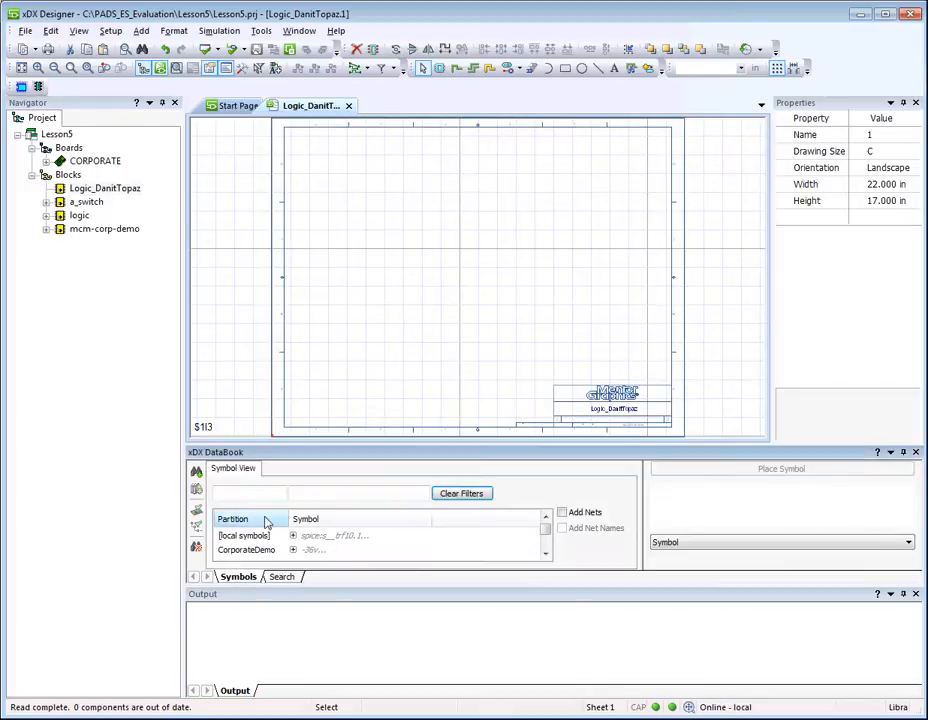
Filter DataBook symbols for RE and pick resistor_var.1
{"action": "type", "text": "RES"}
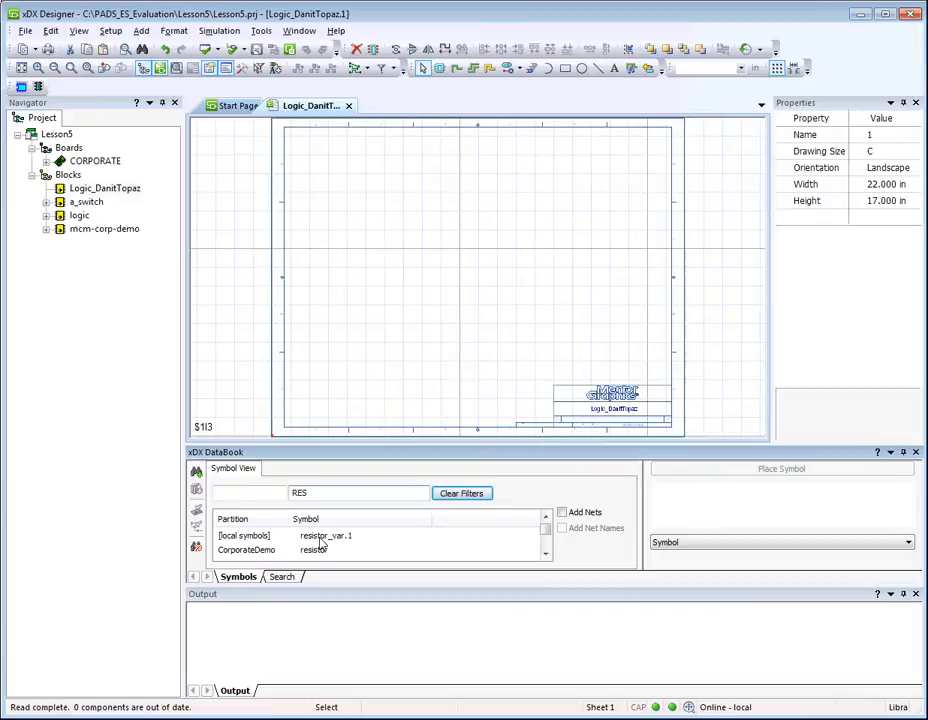
{"action": "left_click", "coordinate": [325, 535]}
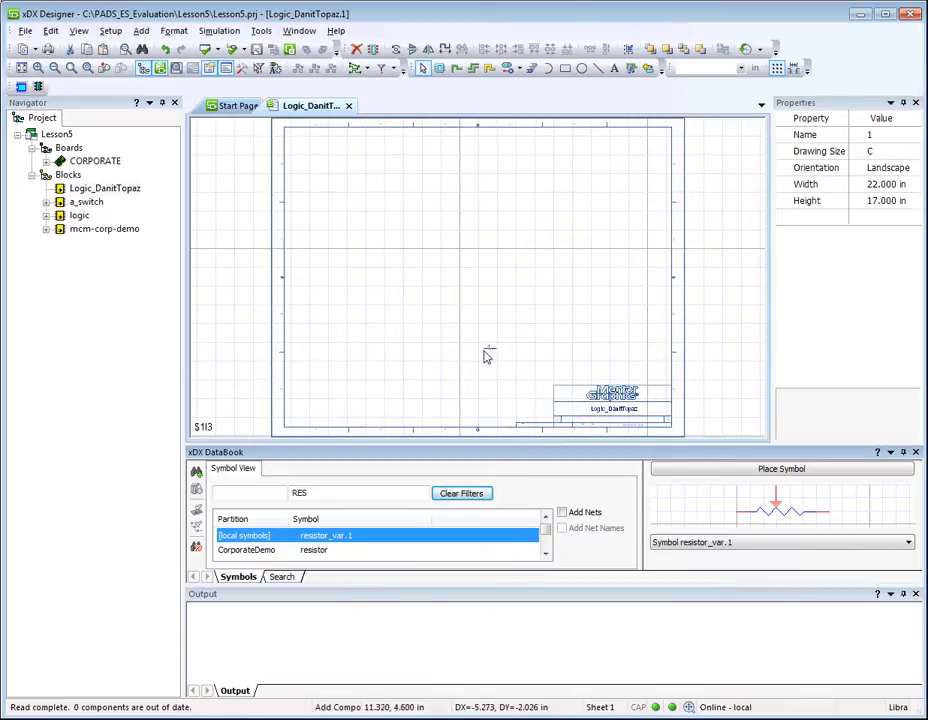
{"action": "mouse_move", "coordinate": [483, 355]}
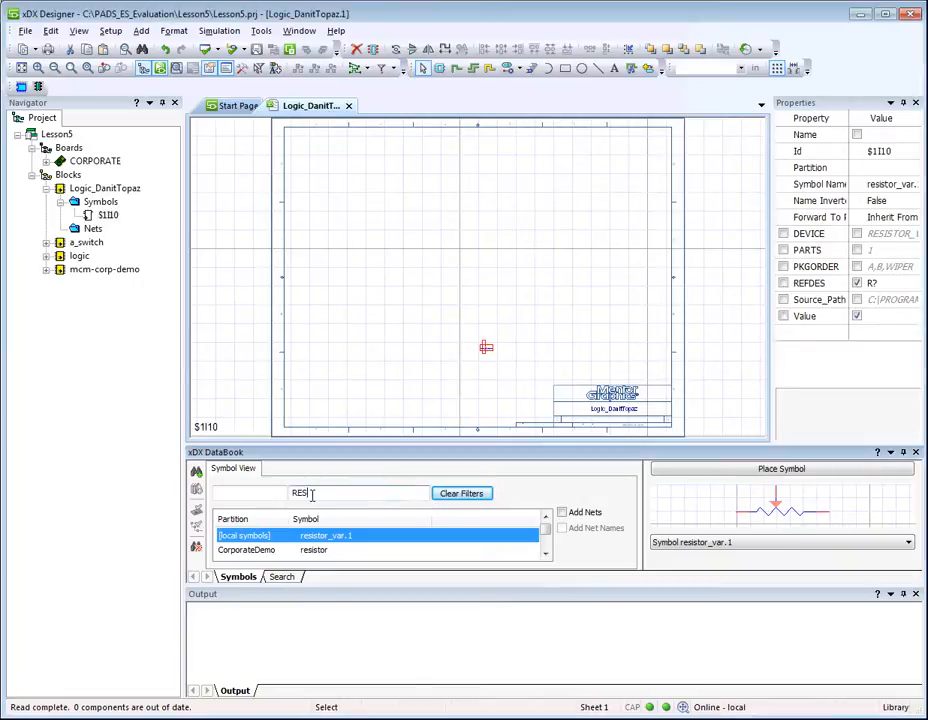
Filter DataBook symbols for cap and pick capnonpol.1
{"action": "type", "text": "capn"}
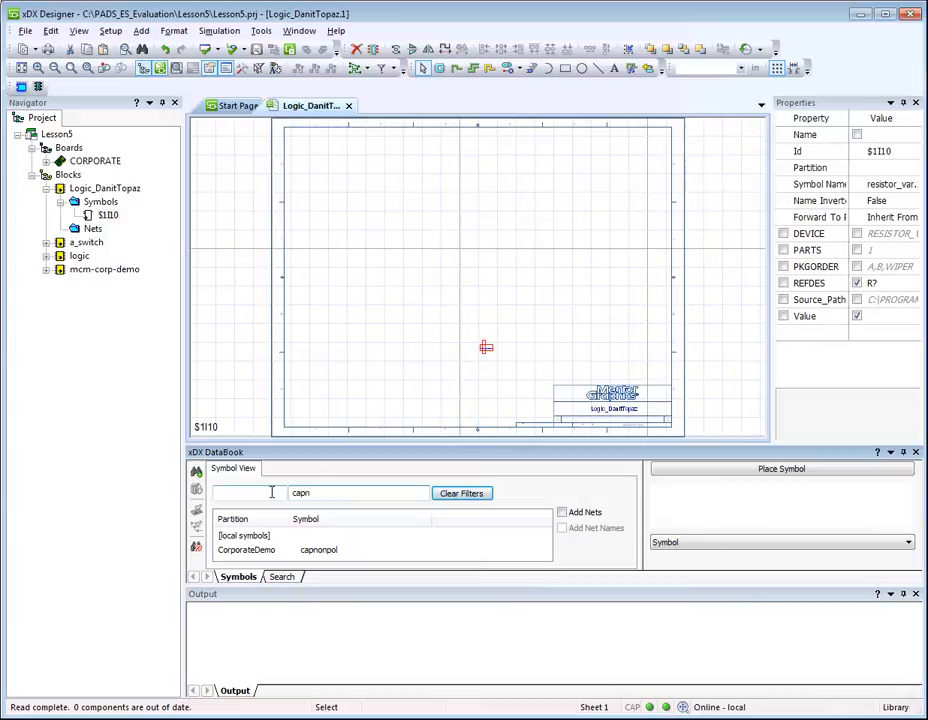
{"action": "left_click", "coordinate": [320, 550]}
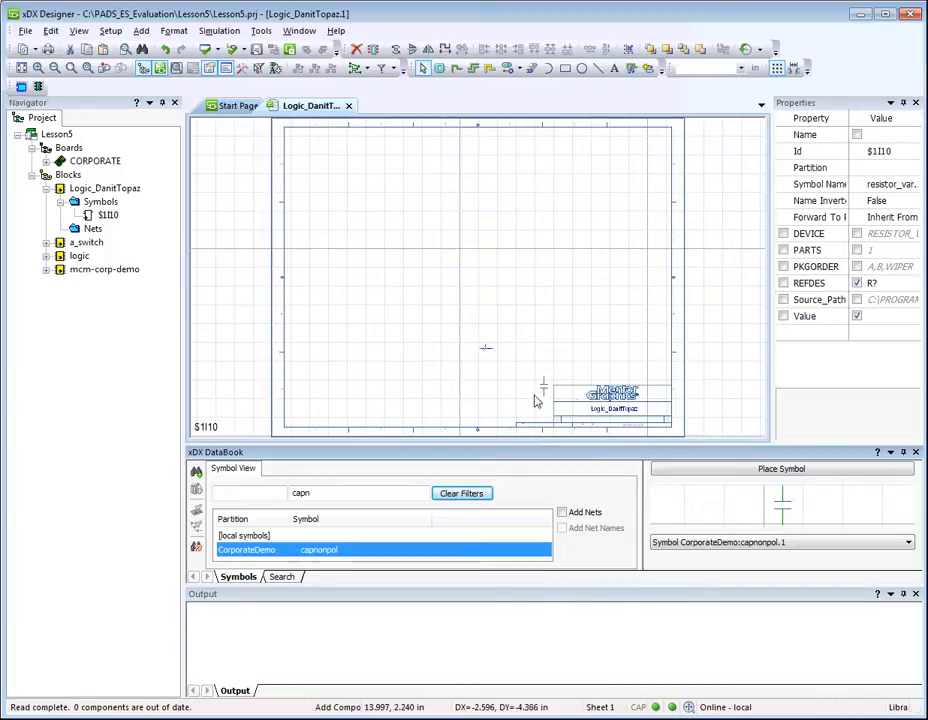
{"action": "mouse_move", "coordinate": [510, 362]}
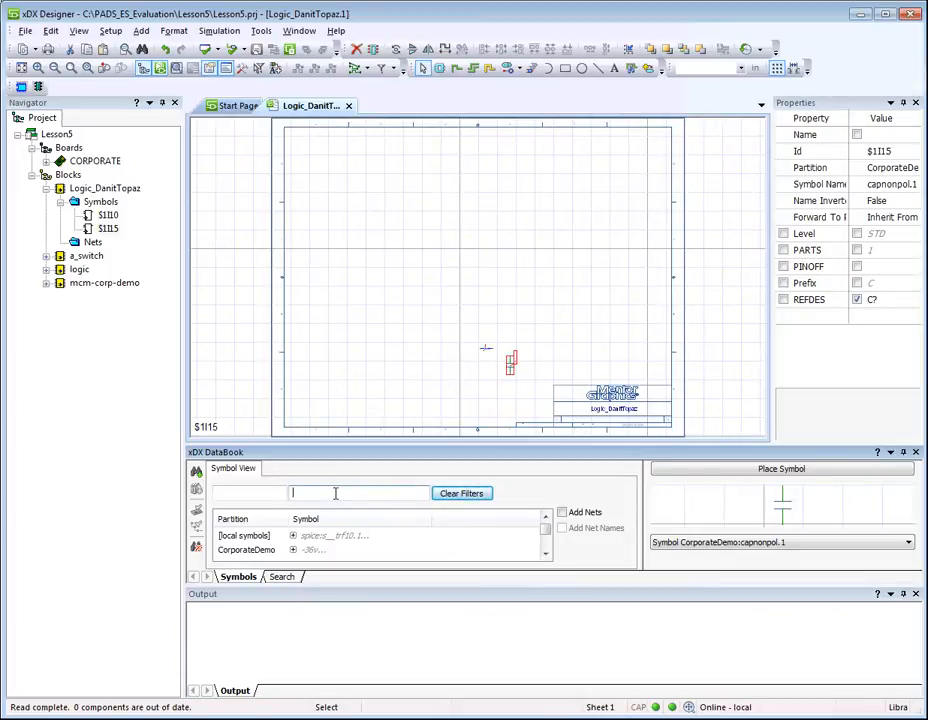
Filter DataBook symbols for 145421 and pick the CorporateDemo 145421 IC
{"action": "type", "text": "14"}
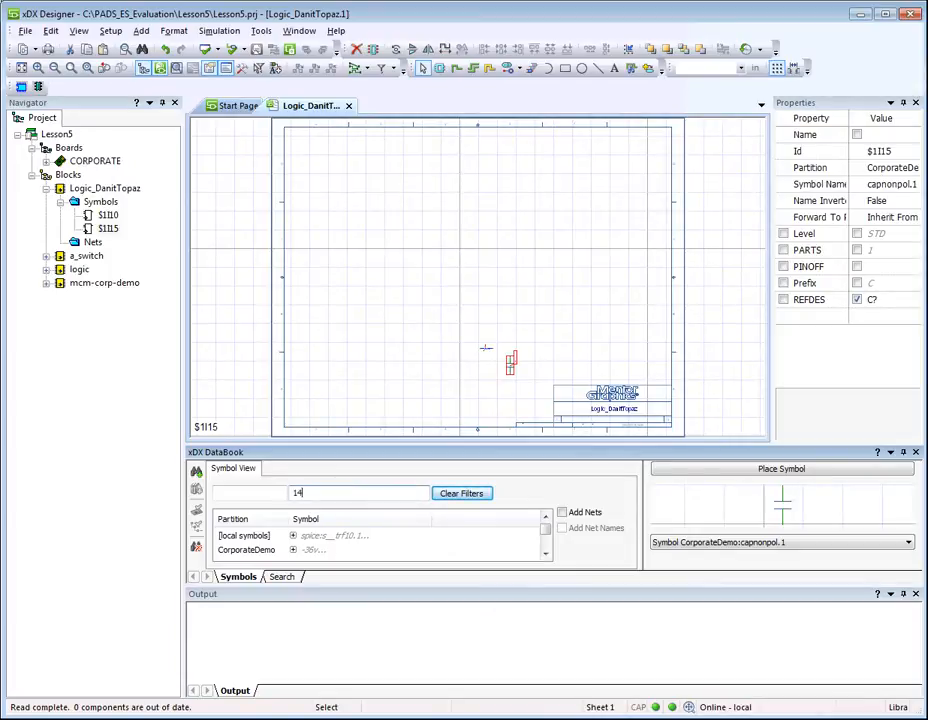
{"action": "type", "text": "145421"}
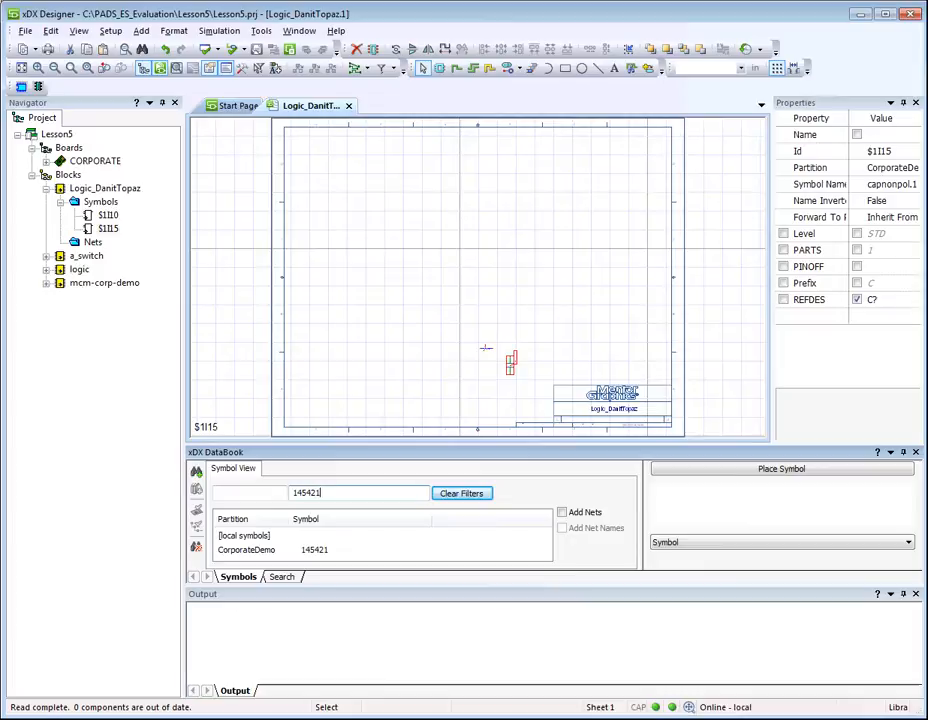
{"action": "left_click", "coordinate": [320, 549]}
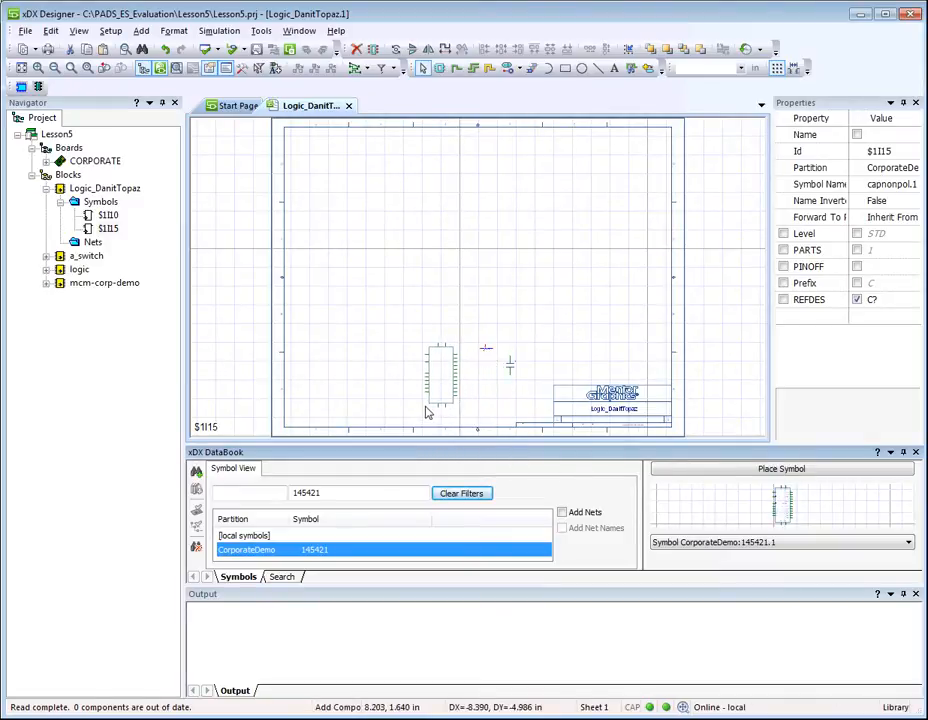
Clear the filters, search for 74192 and pick the CorporateDemo 74192 symbol
{"action": "left_click", "coordinate": [462, 493]}
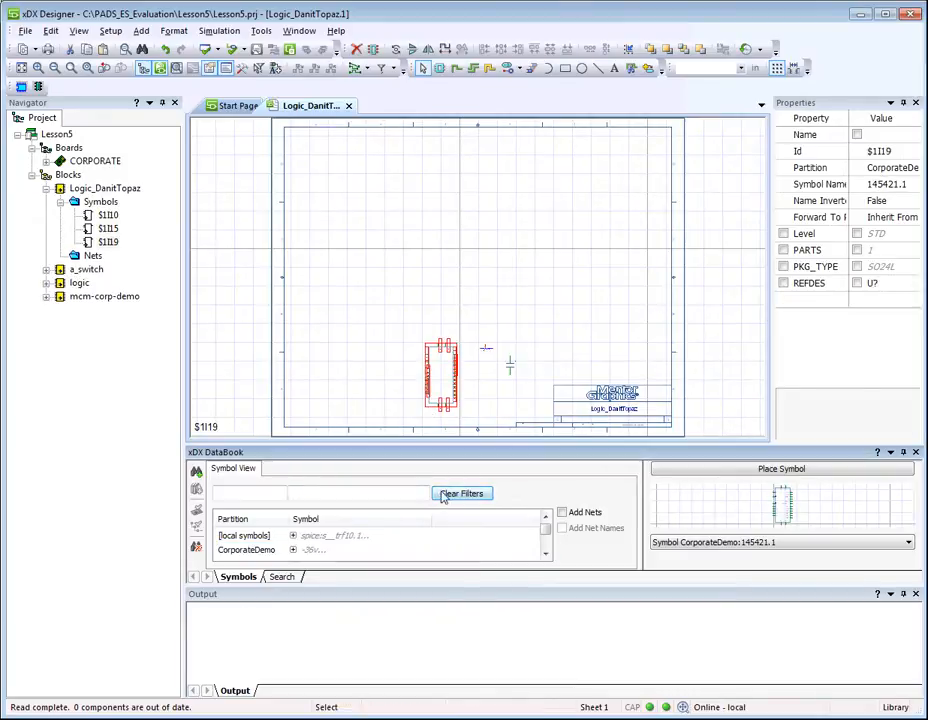
{"action": "type", "text": "74192"}
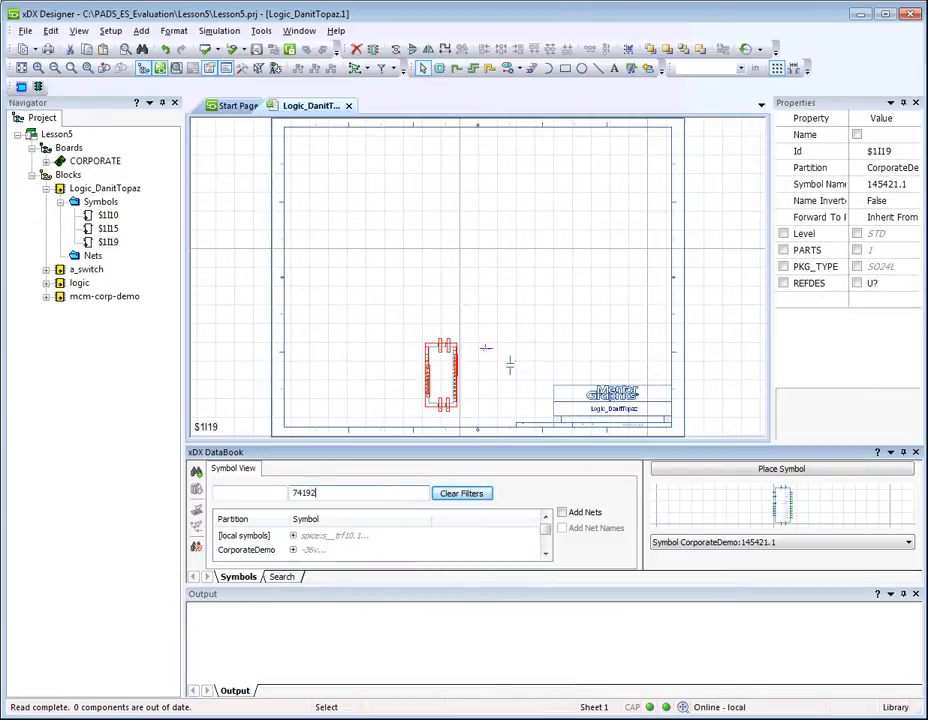
{"action": "left_click", "coordinate": [312, 549]}
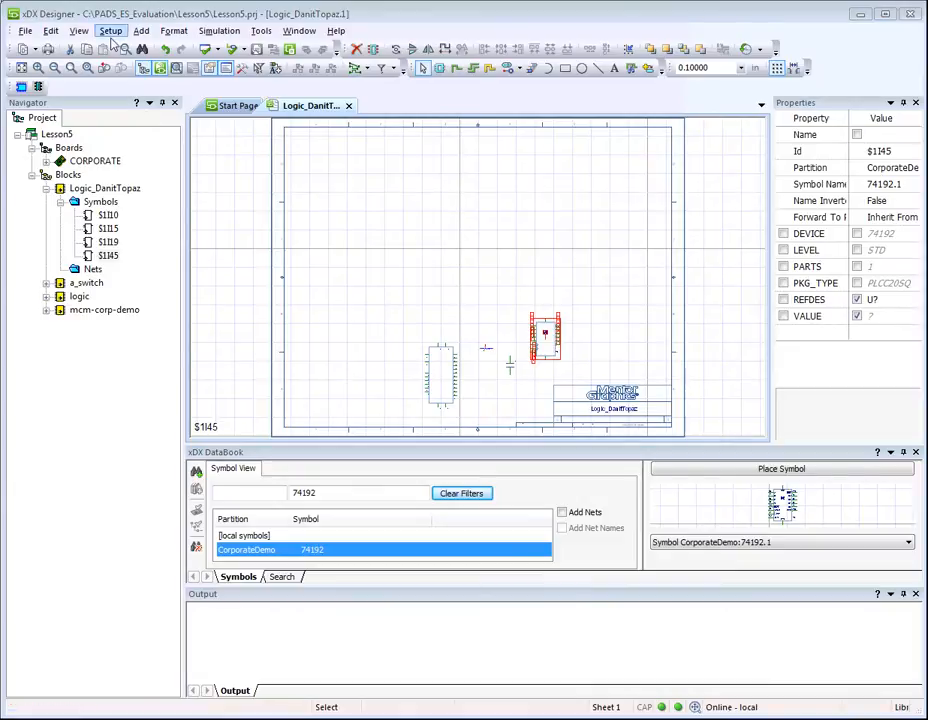
{"action": "left_click", "coordinate": [110, 31]}
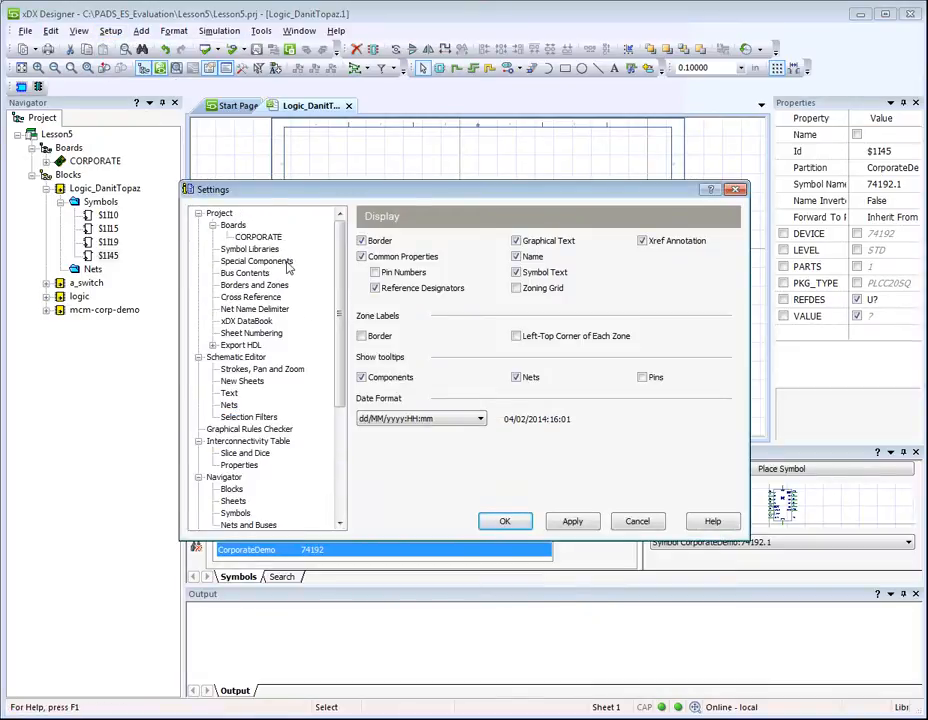
{"action": "left_click", "coordinate": [256, 261]}
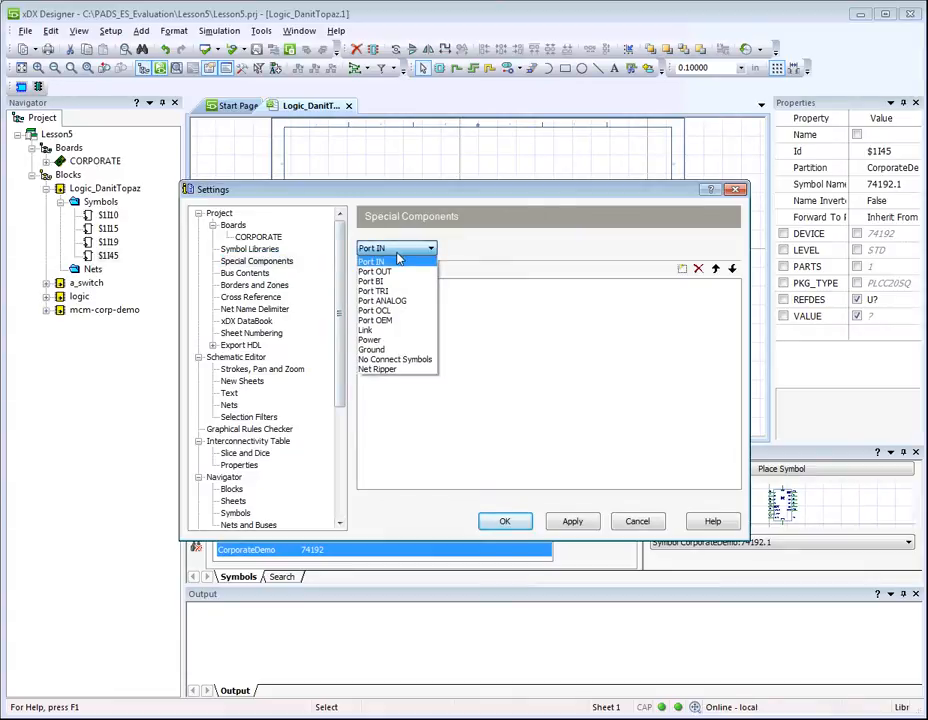
{"action": "left_click", "coordinate": [370, 339]}
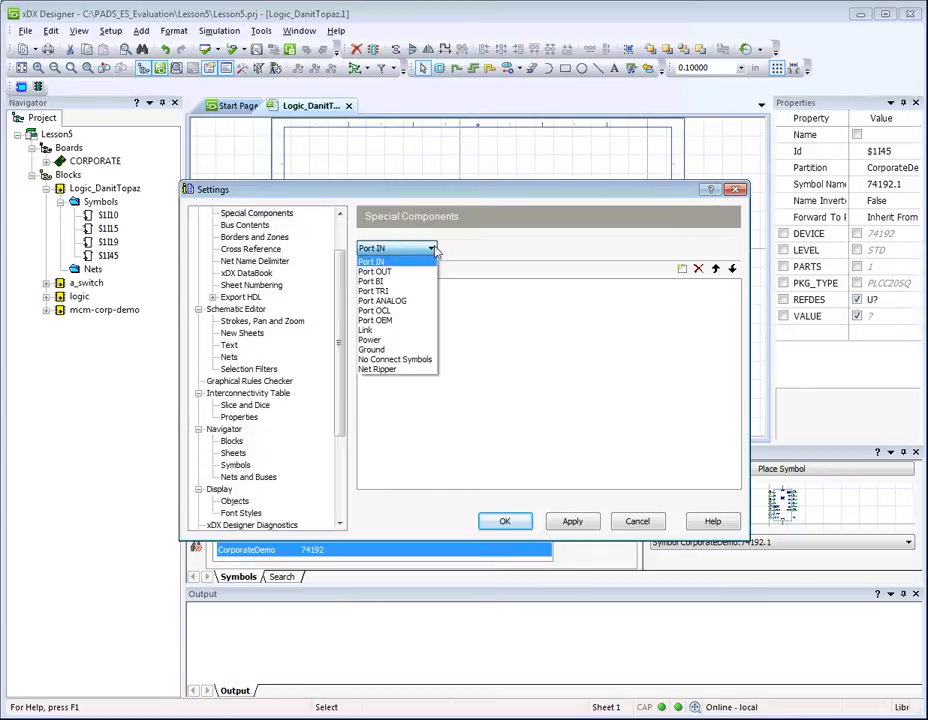
{"action": "left_click", "coordinate": [371, 349]}
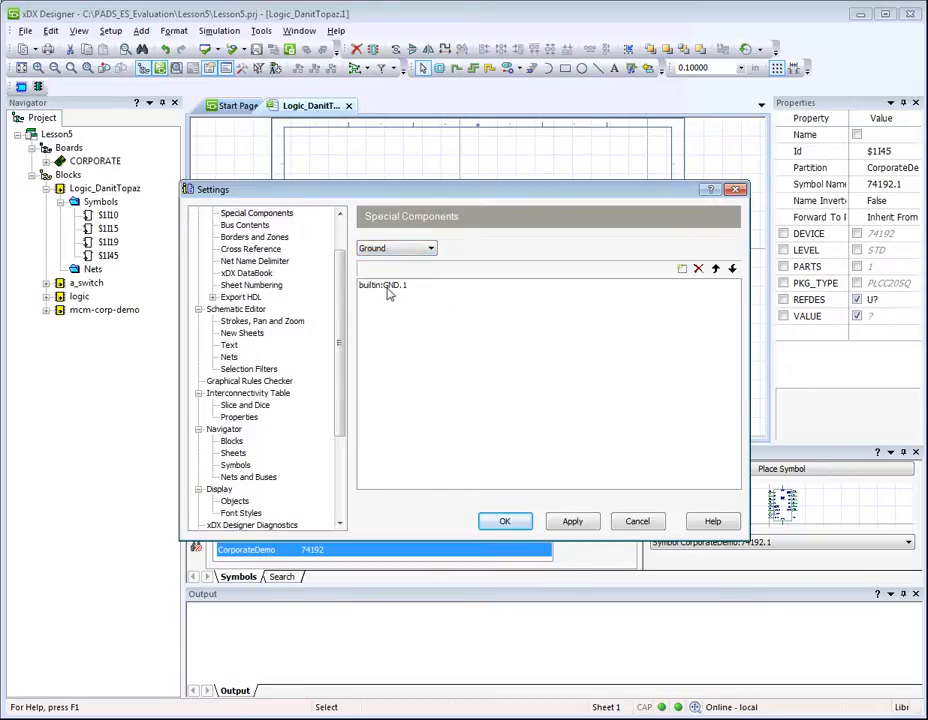
{"action": "left_click", "coordinate": [393, 285]}
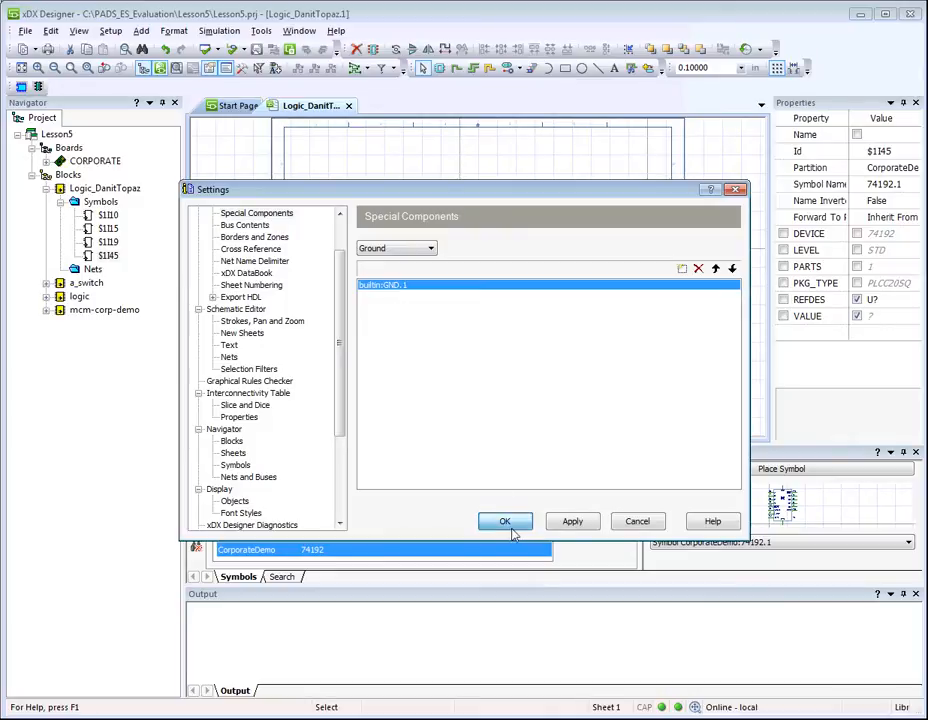
{"action": "left_click", "coordinate": [505, 521]}
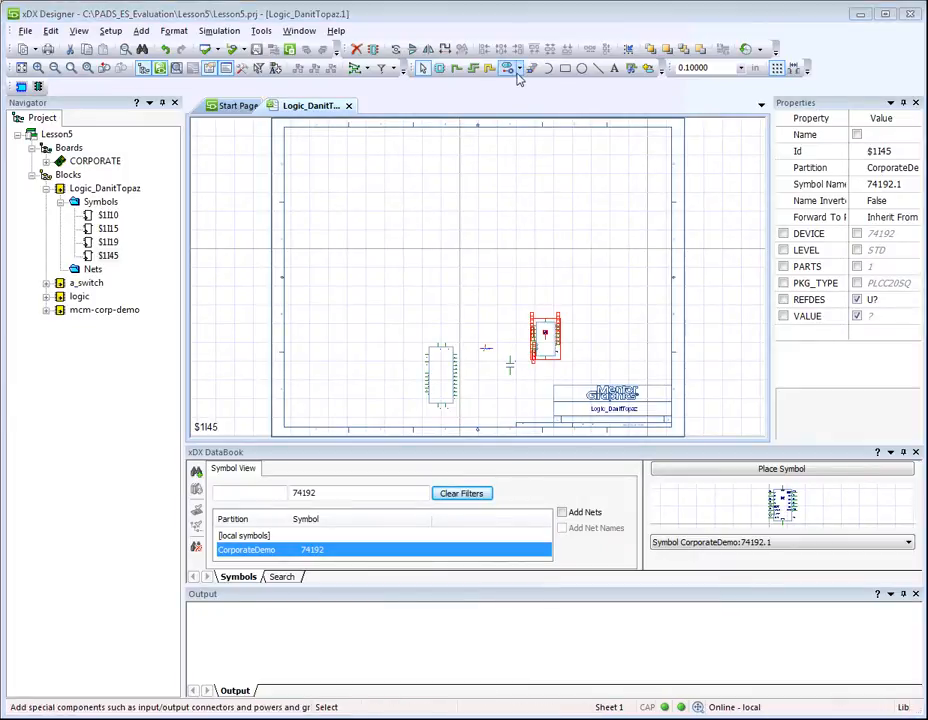
Place a builtin PWR.1 power symbol, then a GND.1 ground symbol to its left
{"action": "left_click", "coordinate": [510, 68]}
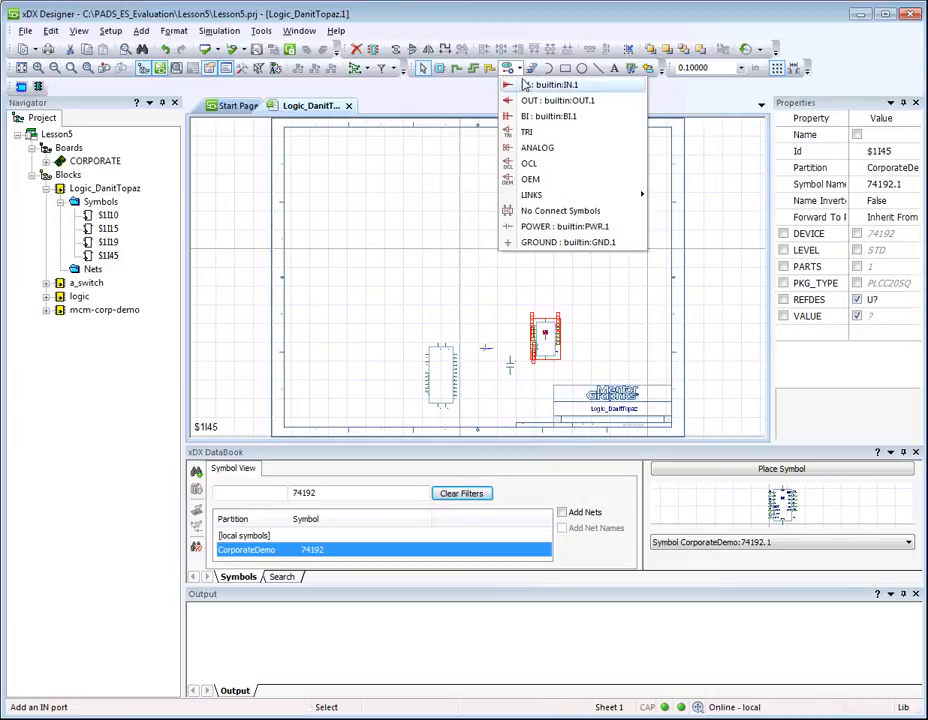
{"action": "mouse_move", "coordinate": [527, 90]}
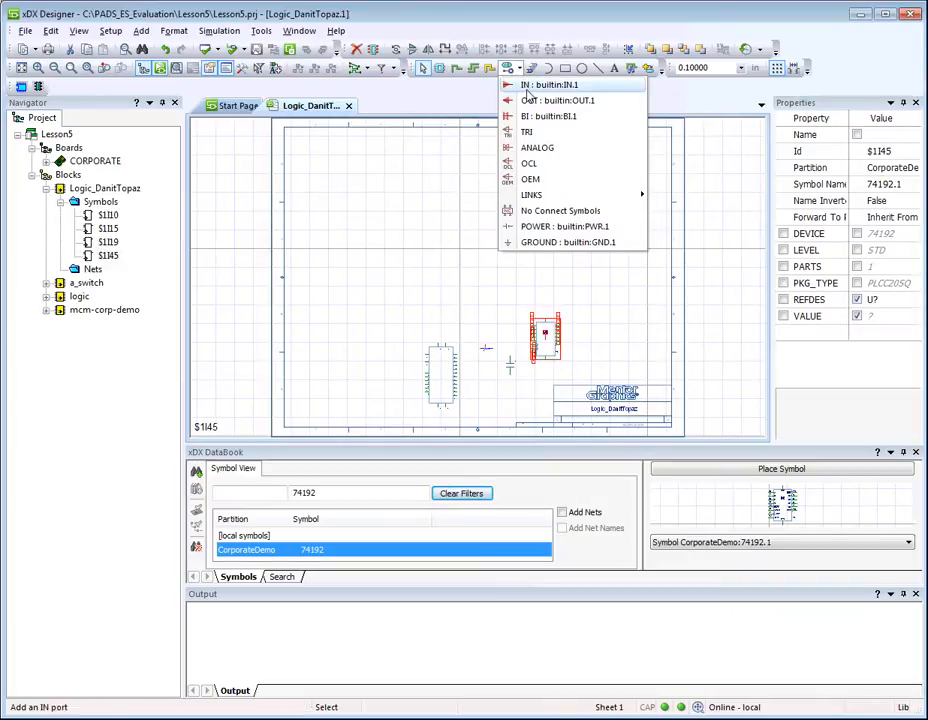
{"action": "mouse_move", "coordinate": [527, 131]}
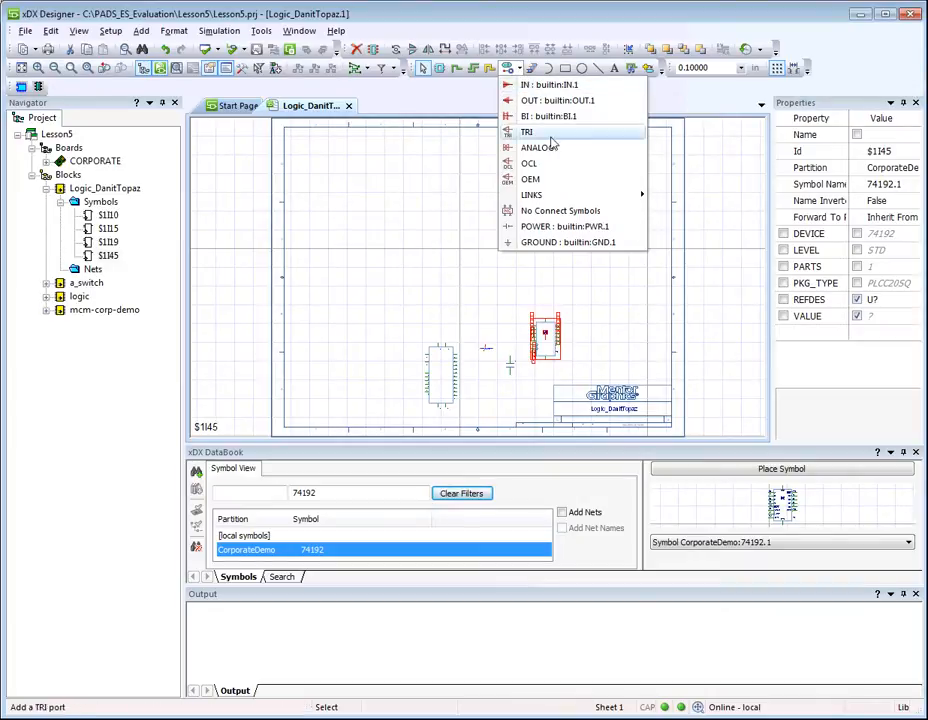
{"action": "mouse_move", "coordinate": [565, 226]}
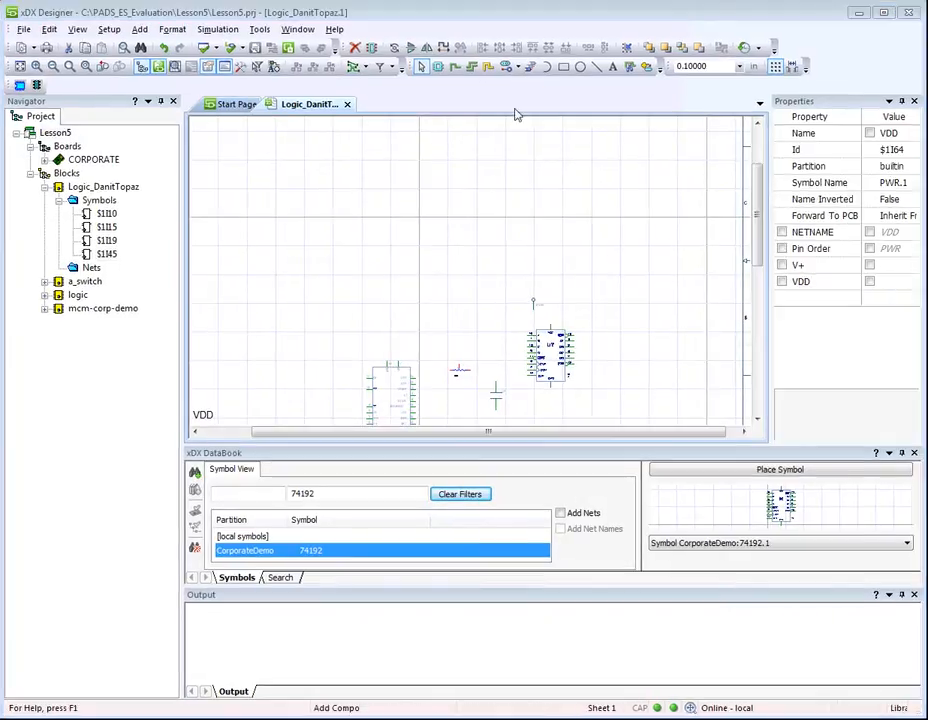
{"action": "left_click", "coordinate": [509, 66]}
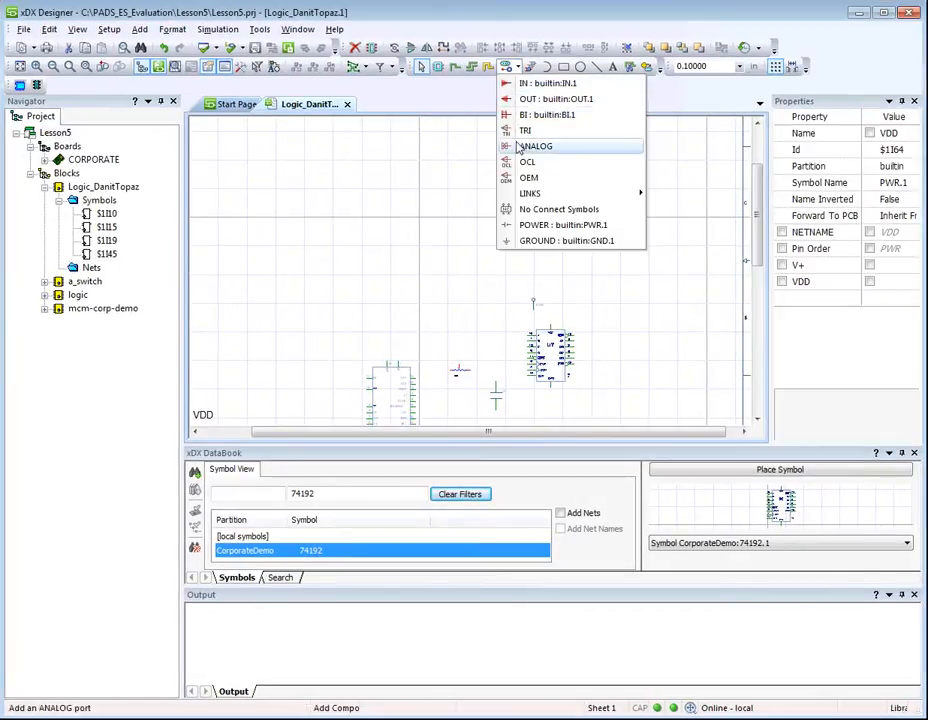
{"action": "left_click", "coordinate": [567, 240]}
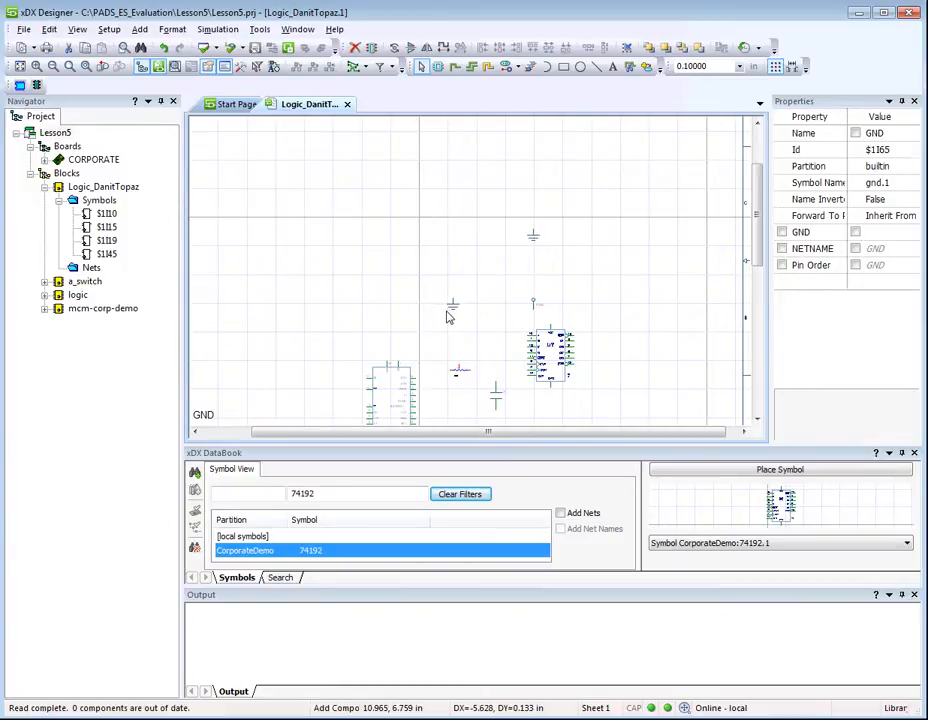
{"action": "left_click", "coordinate": [452, 303]}
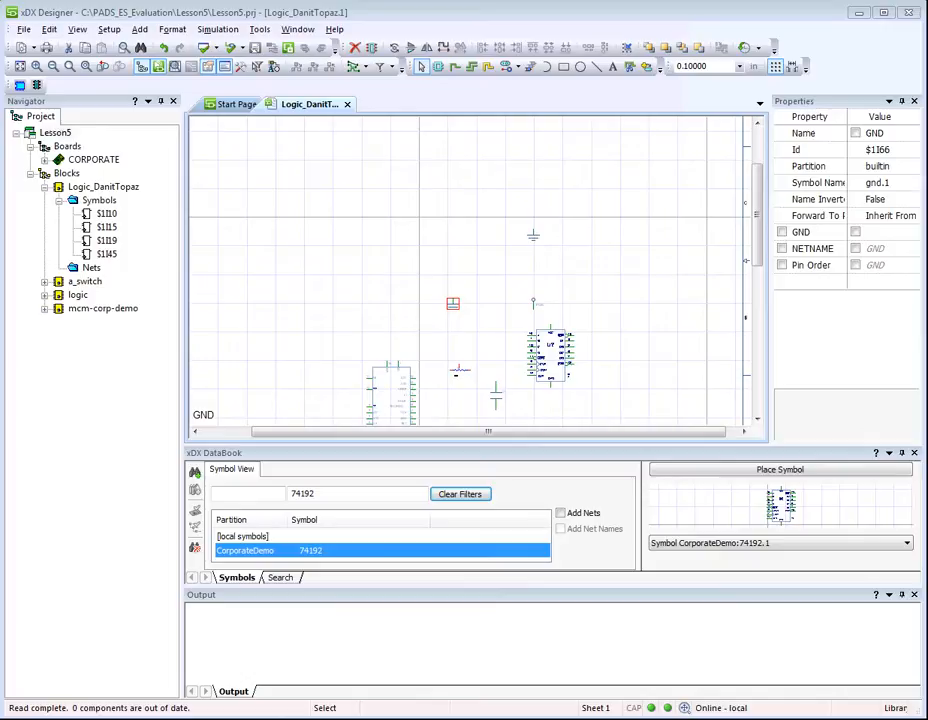
{"action": "left_click", "coordinate": [77, 29]}
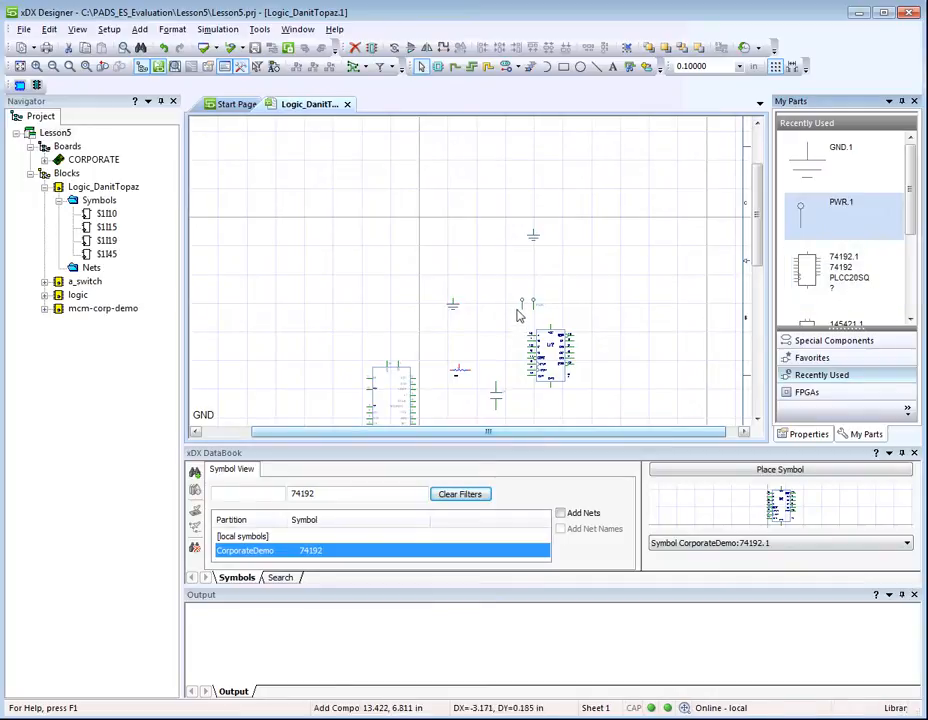
{"action": "mouse_move", "coordinate": [521, 308]}
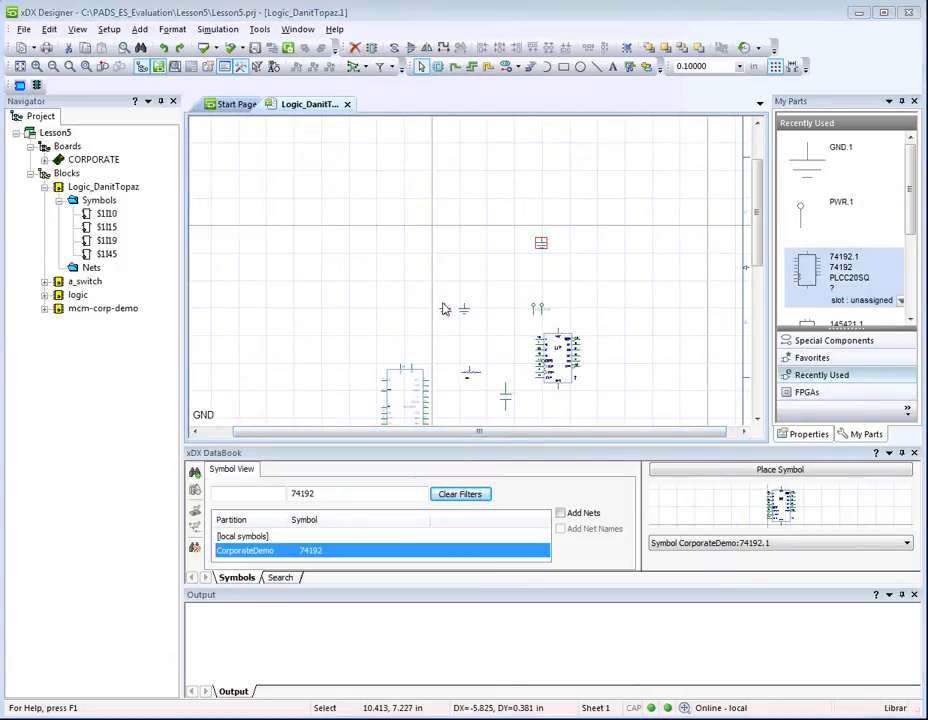
Place another ground symbol beside the first one
{"action": "left_click", "coordinate": [812, 357]}
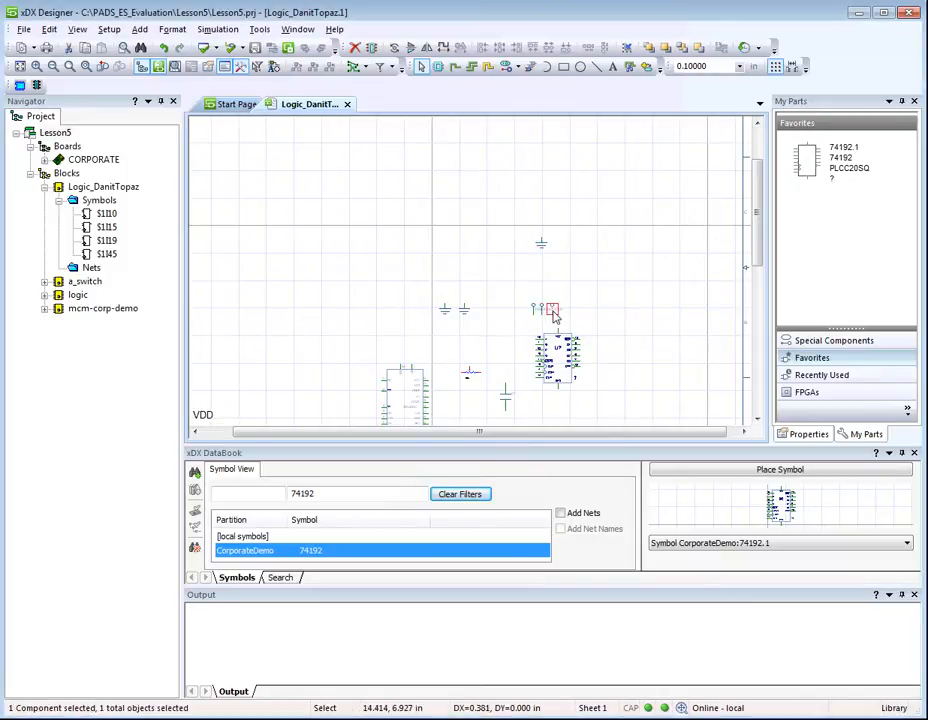
{"action": "mouse_move", "coordinate": [445, 310]}
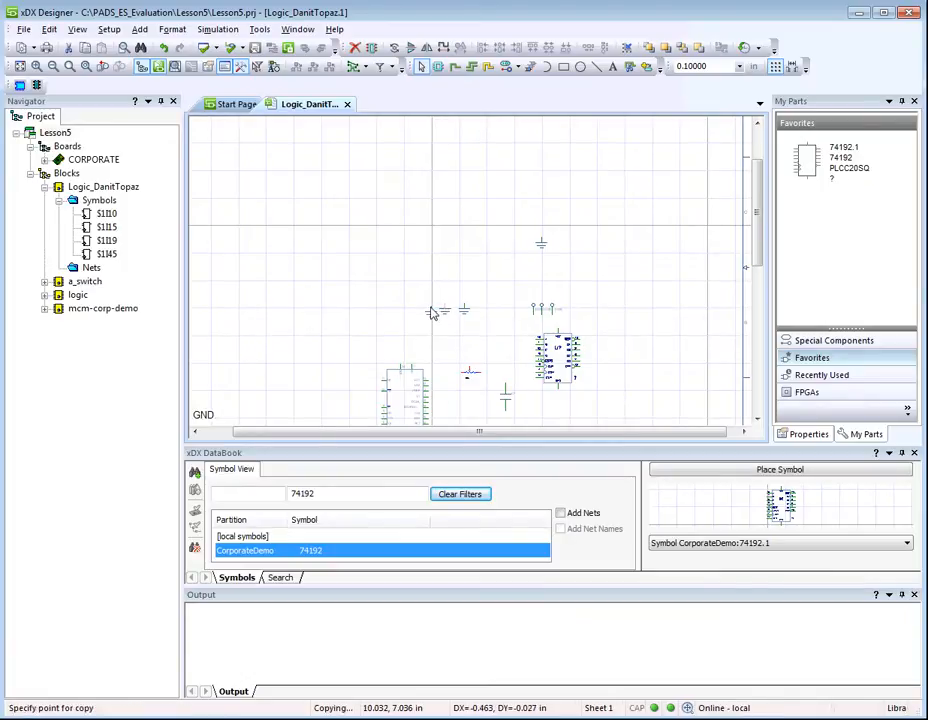
Drop a copy of the ground symbol to the left, making three grounds
{"action": "left_click", "coordinate": [428, 310]}
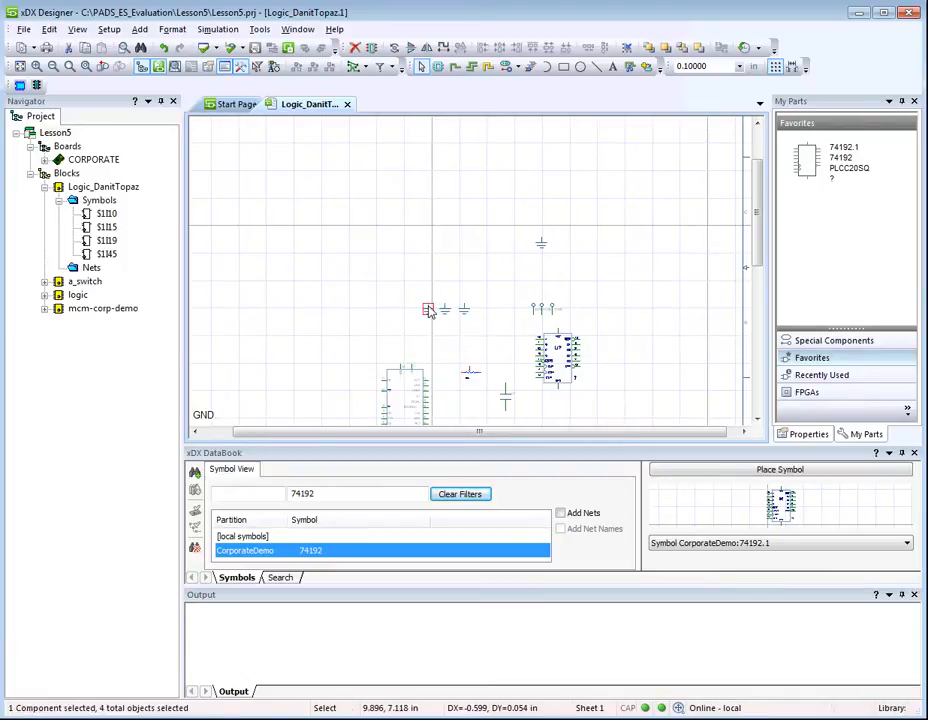
{"action": "mouse_move", "coordinate": [430, 310]}
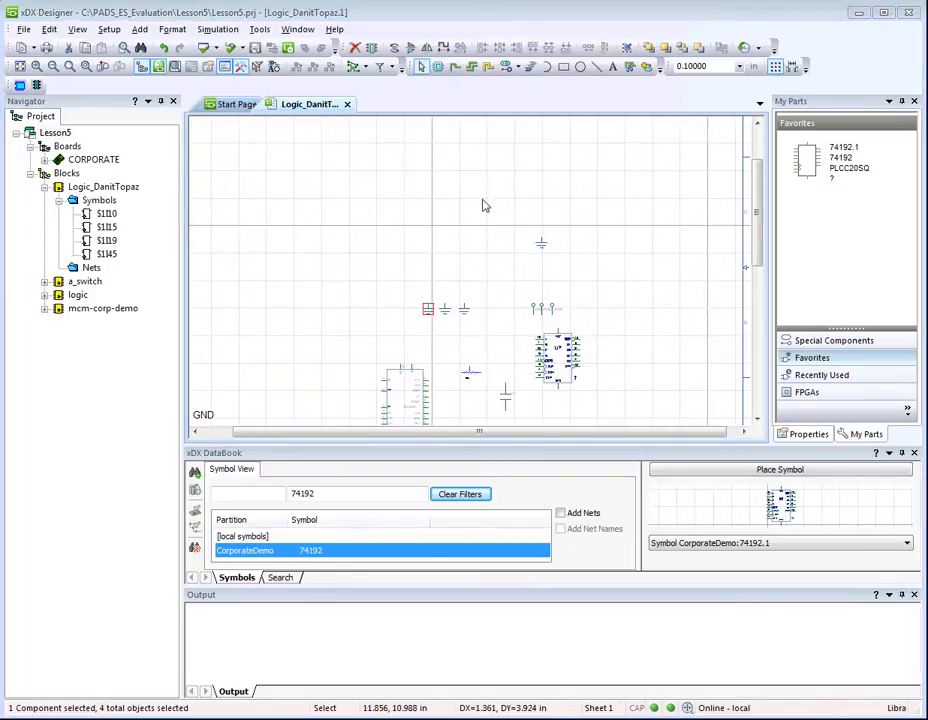
{"action": "left_click", "coordinate": [530, 66]}
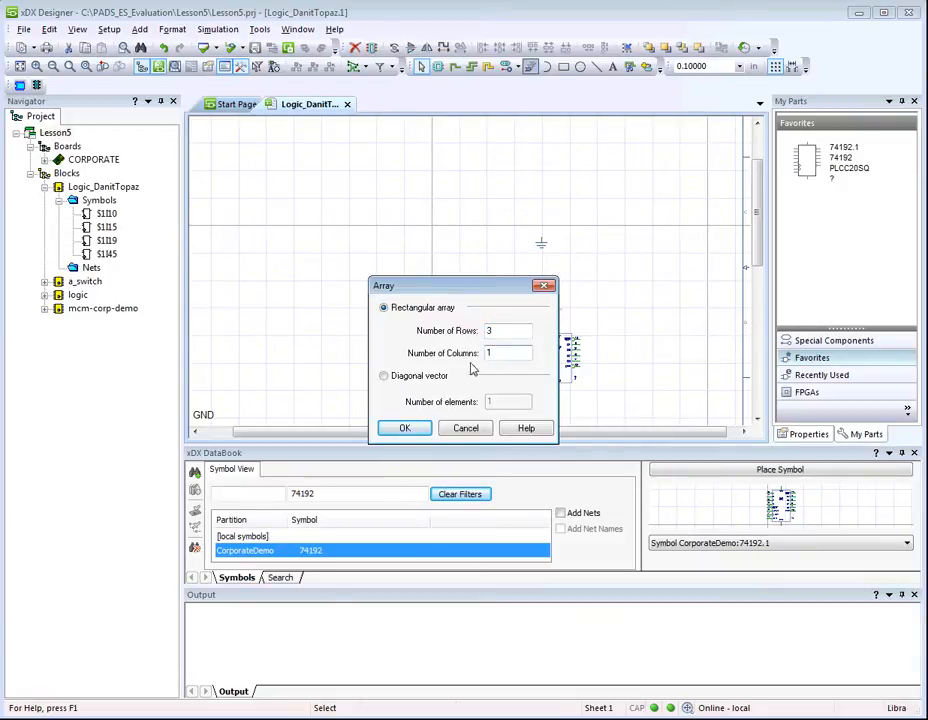
Array the ground symbols into 3 rows and 1 column, then realign a power symbol
{"action": "left_click", "coordinate": [404, 428]}
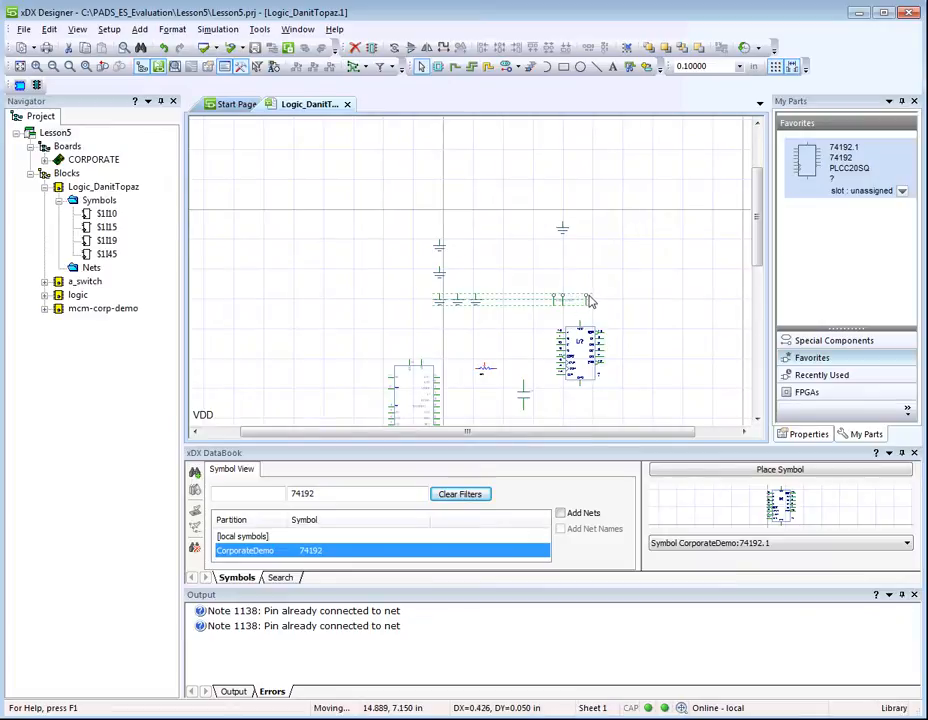
{"action": "left_click", "coordinate": [580, 300]}
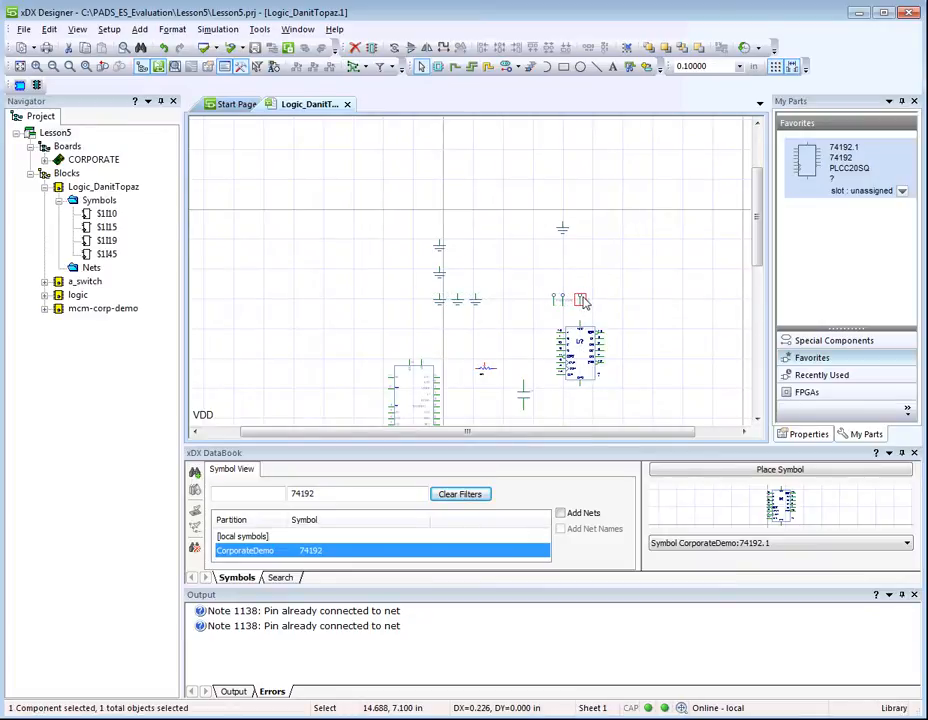